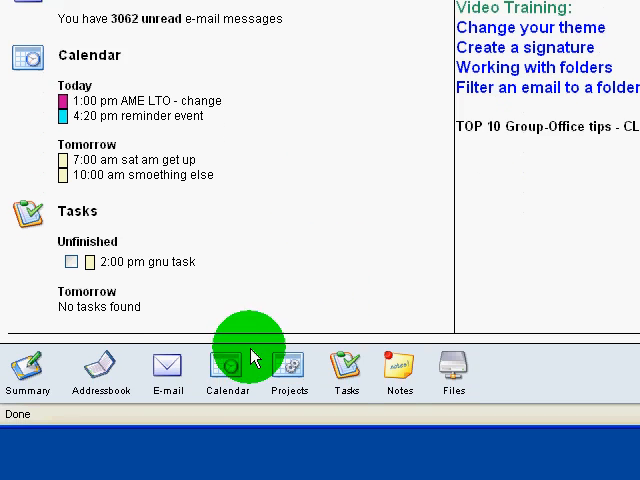
Step: Open the Calendar module from the bottom module bar of the summary page
{"action": "left_click", "coordinate": [228, 365]}
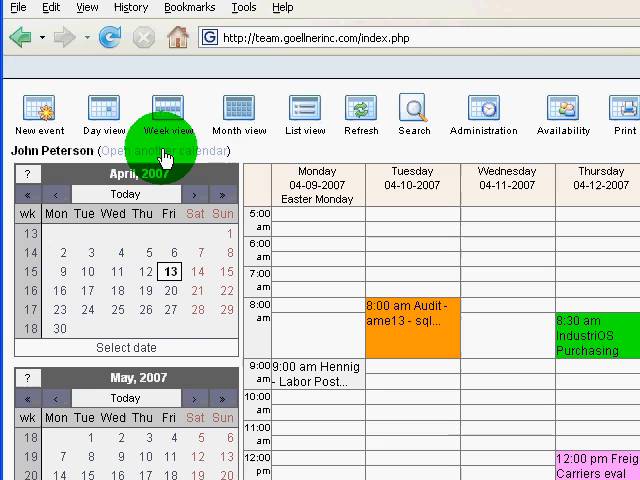
{"action": "left_click", "coordinate": [162, 151]}
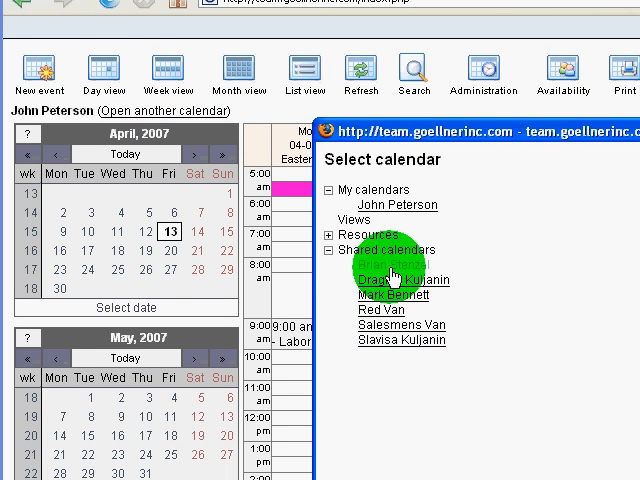
{"action": "left_click", "coordinate": [404, 280]}
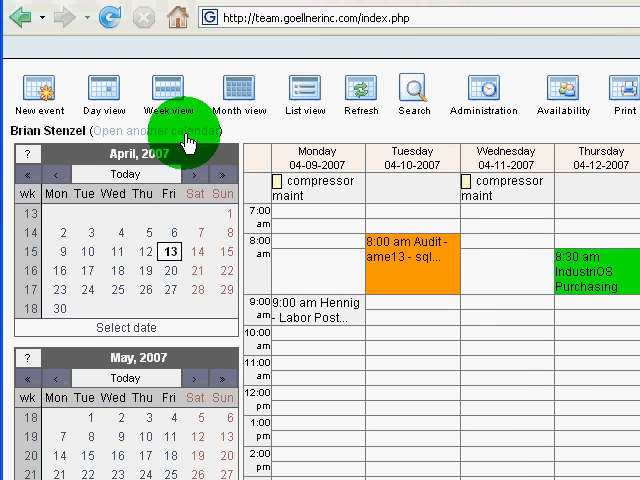
{"action": "left_click", "coordinate": [145, 131]}
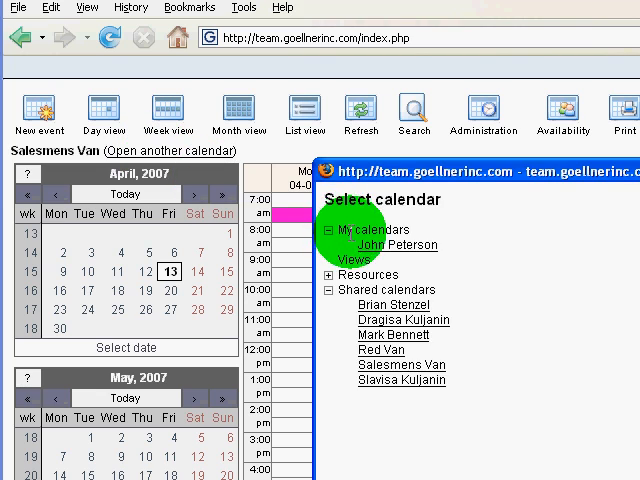
{"action": "left_click", "coordinate": [390, 245]}
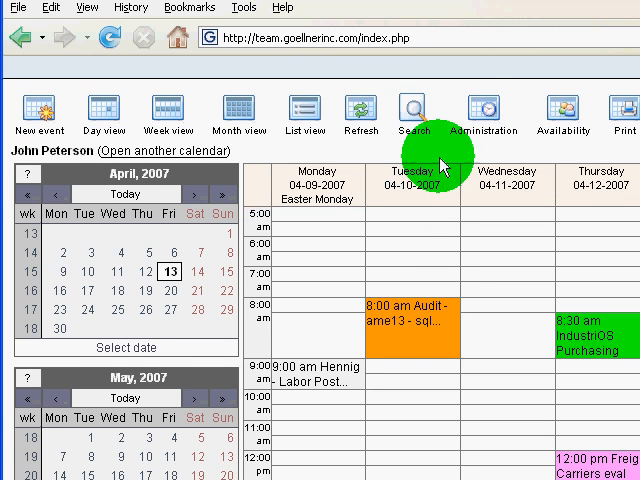
{"action": "left_click", "coordinate": [484, 110]}
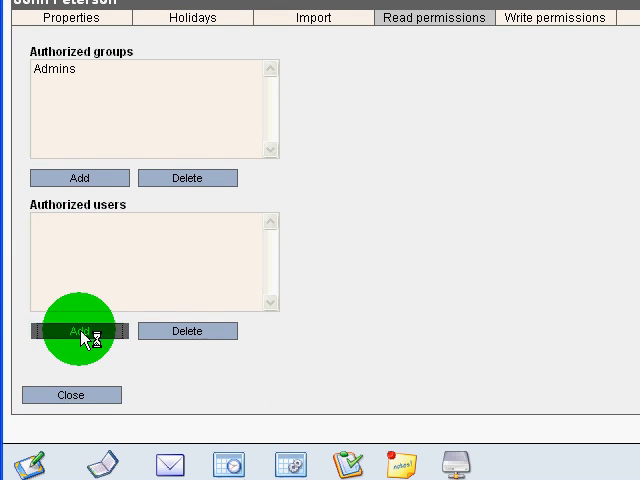
{"action": "left_click", "coordinate": [78, 330]}
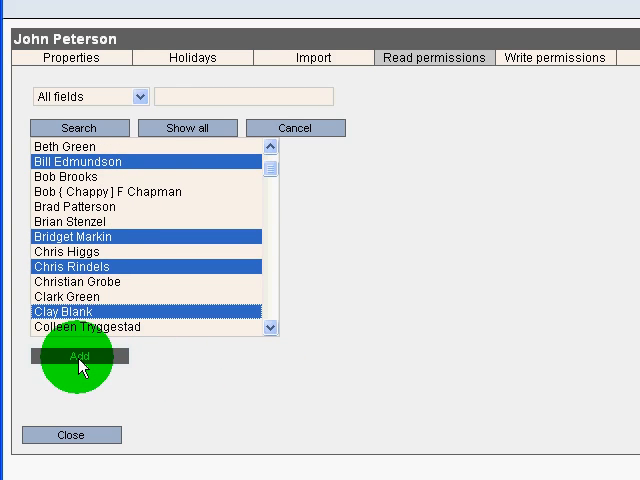
{"action": "left_click", "coordinate": [79, 357]}
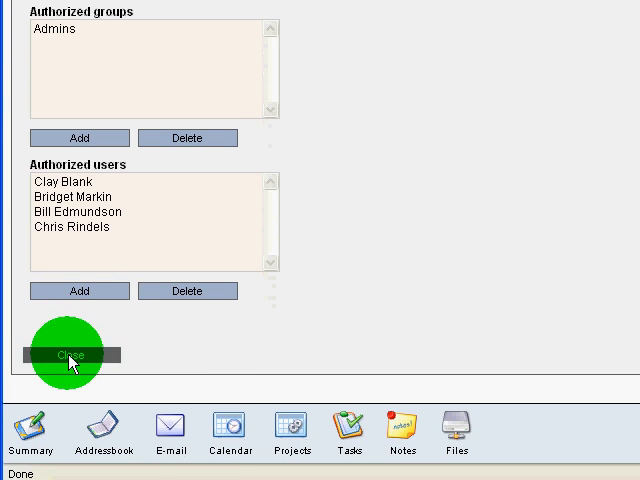
{"action": "left_click", "coordinate": [65, 353]}
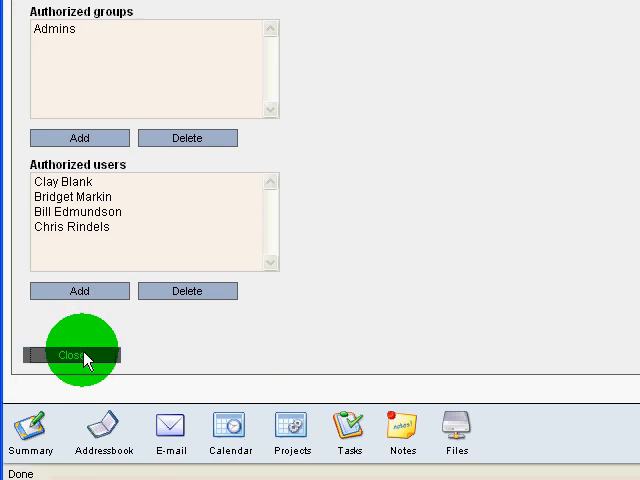
{"action": "left_click", "coordinate": [68, 355]}
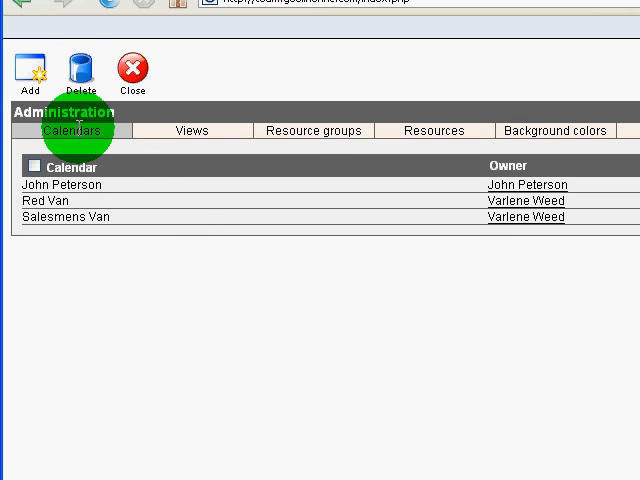
{"action": "left_click", "coordinate": [132, 63]}
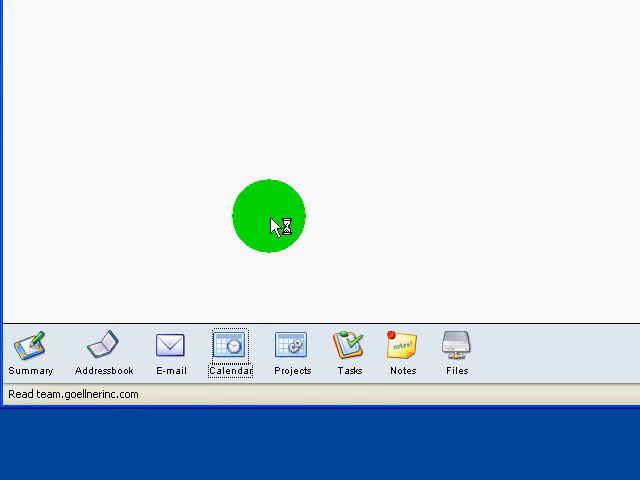
{"action": "left_click", "coordinate": [230, 345]}
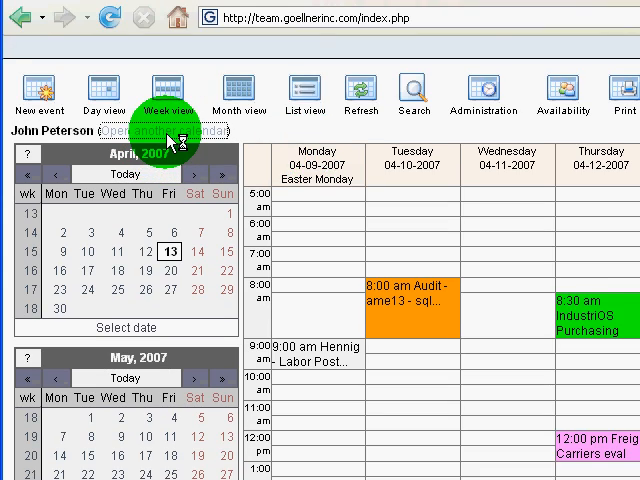
{"action": "left_click", "coordinate": [153, 131]}
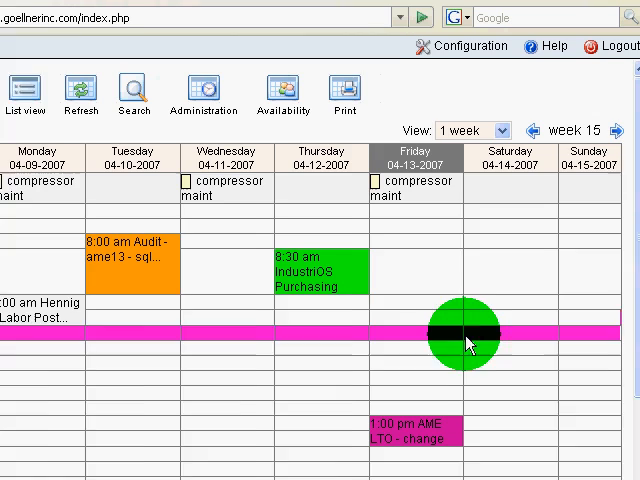
{"action": "left_click", "coordinate": [470, 335]}
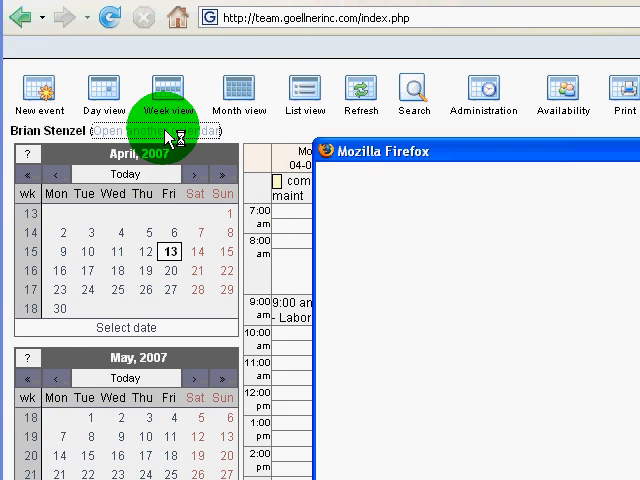
{"action": "left_click", "coordinate": [160, 129]}
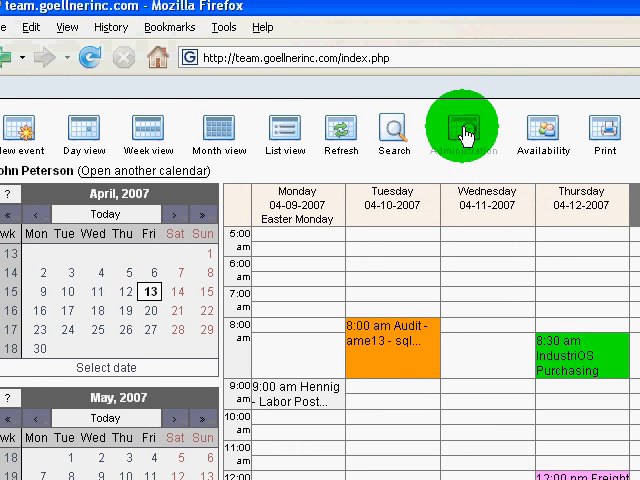
{"action": "left_click", "coordinate": [461, 131]}
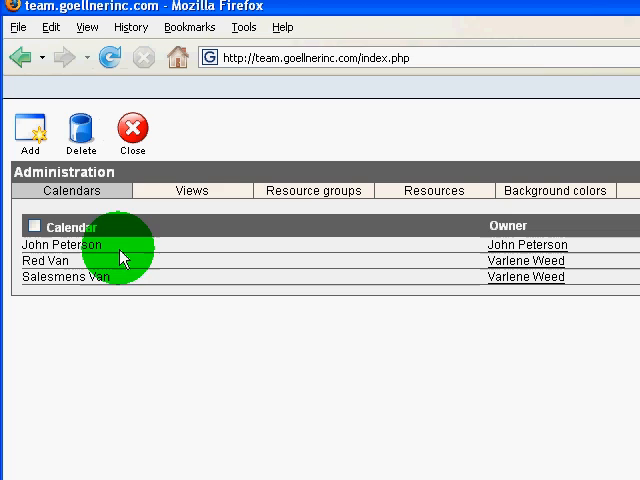
{"action": "left_click", "coordinate": [63, 245]}
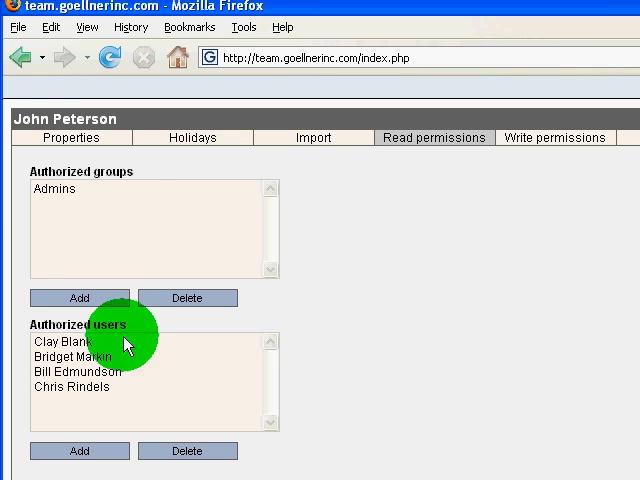
{"action": "left_click", "coordinate": [65, 343]}
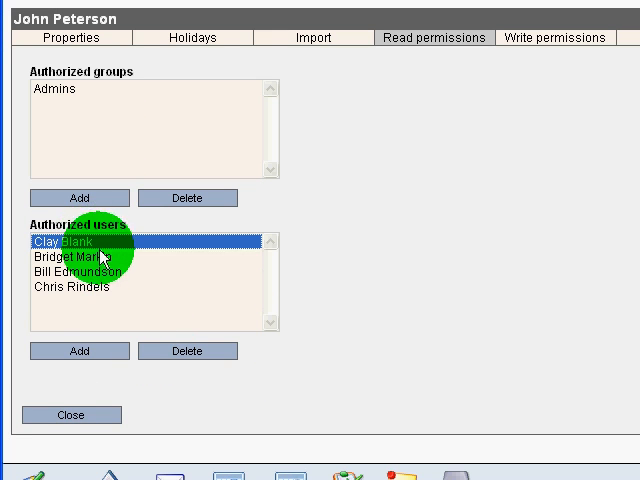
{"action": "left_click", "coordinate": [80, 298]}
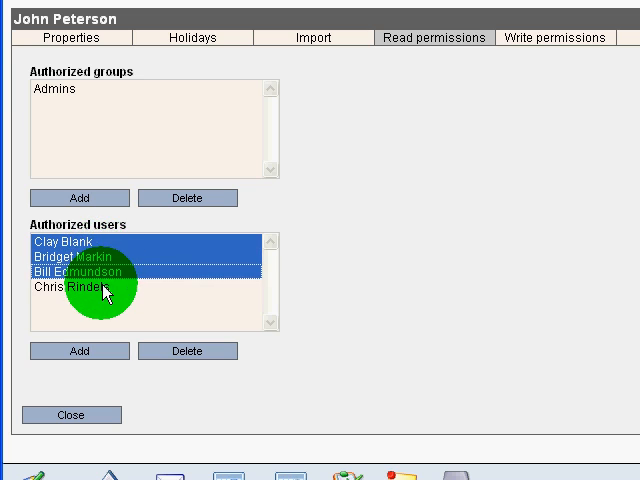
{"action": "left_click", "coordinate": [80, 287]}
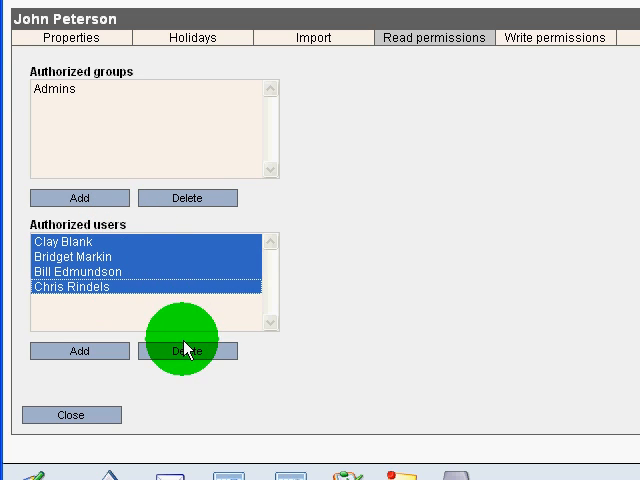
{"action": "left_click", "coordinate": [188, 351]}
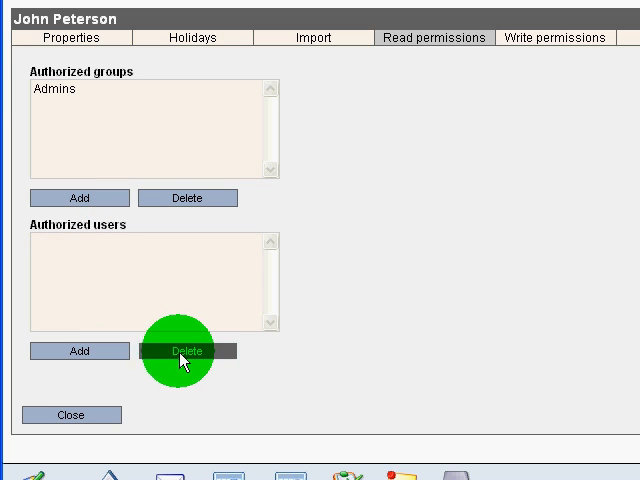